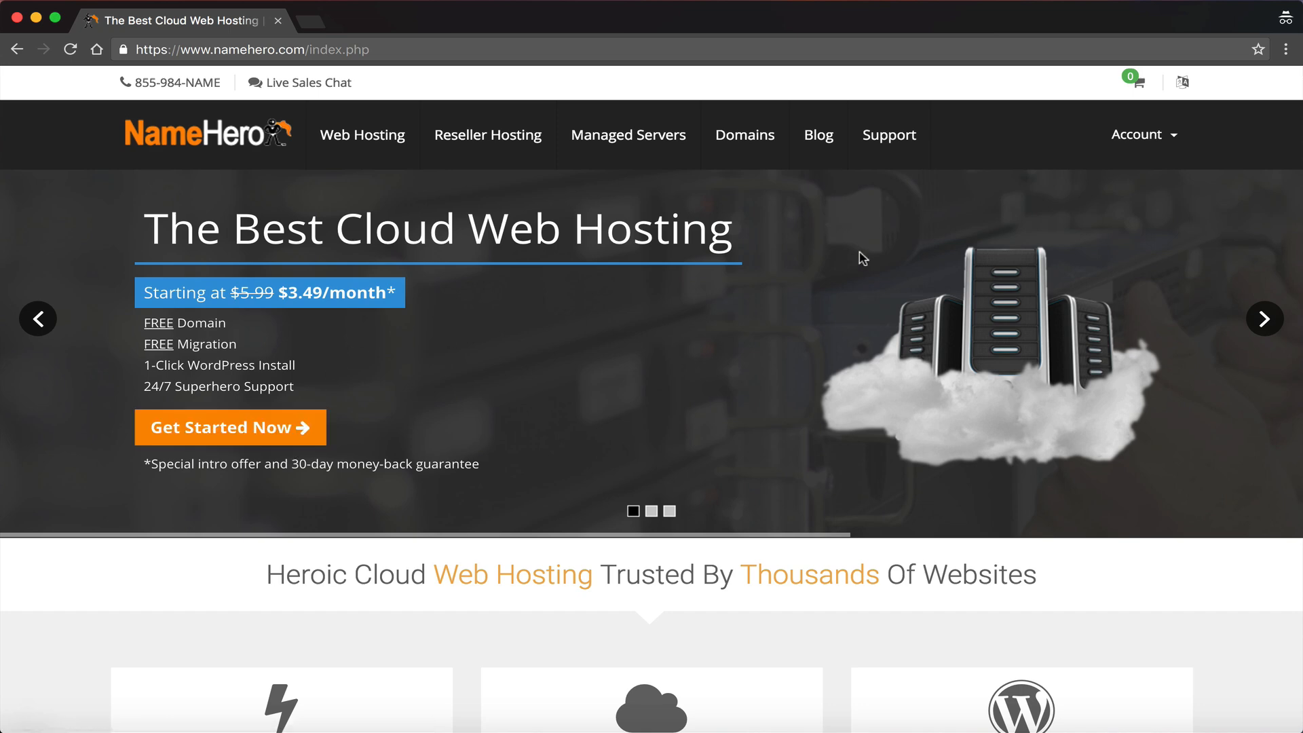
- Log in to the NameHero Client Area with the demo@name account email and password
click(1143, 134)
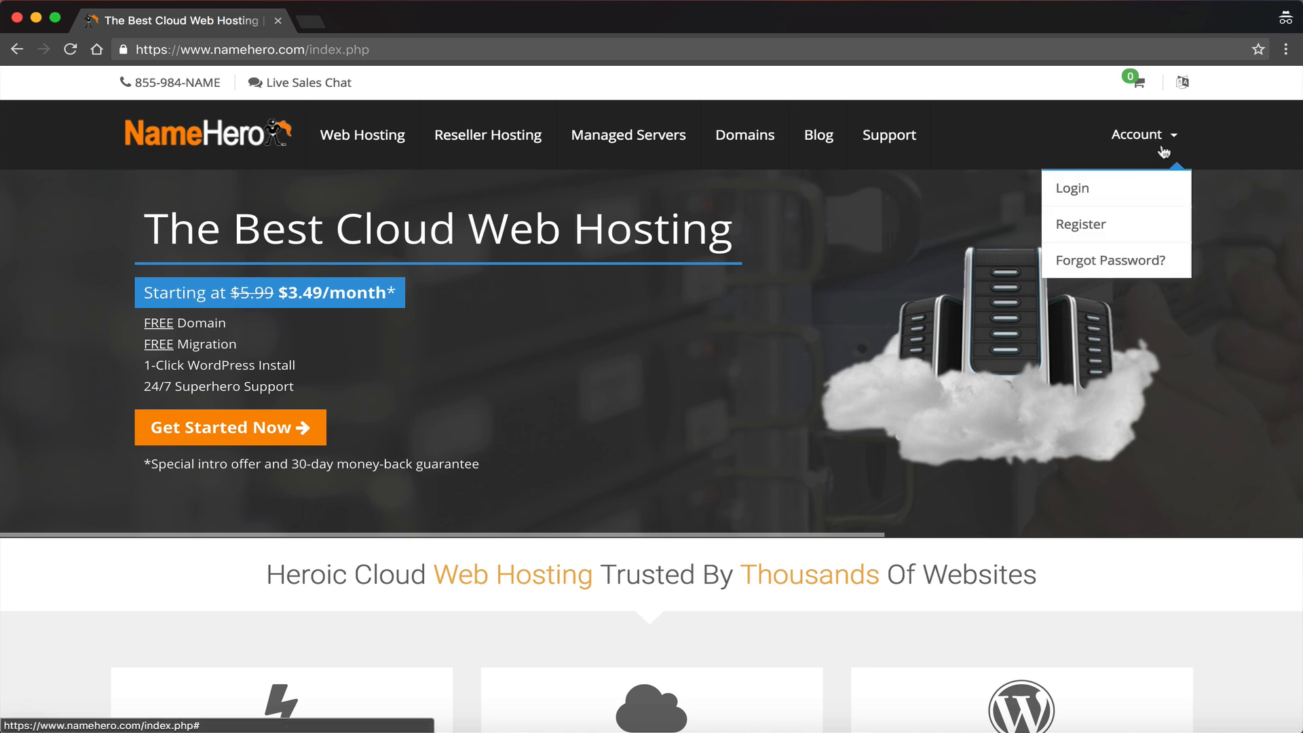
click(1072, 187)
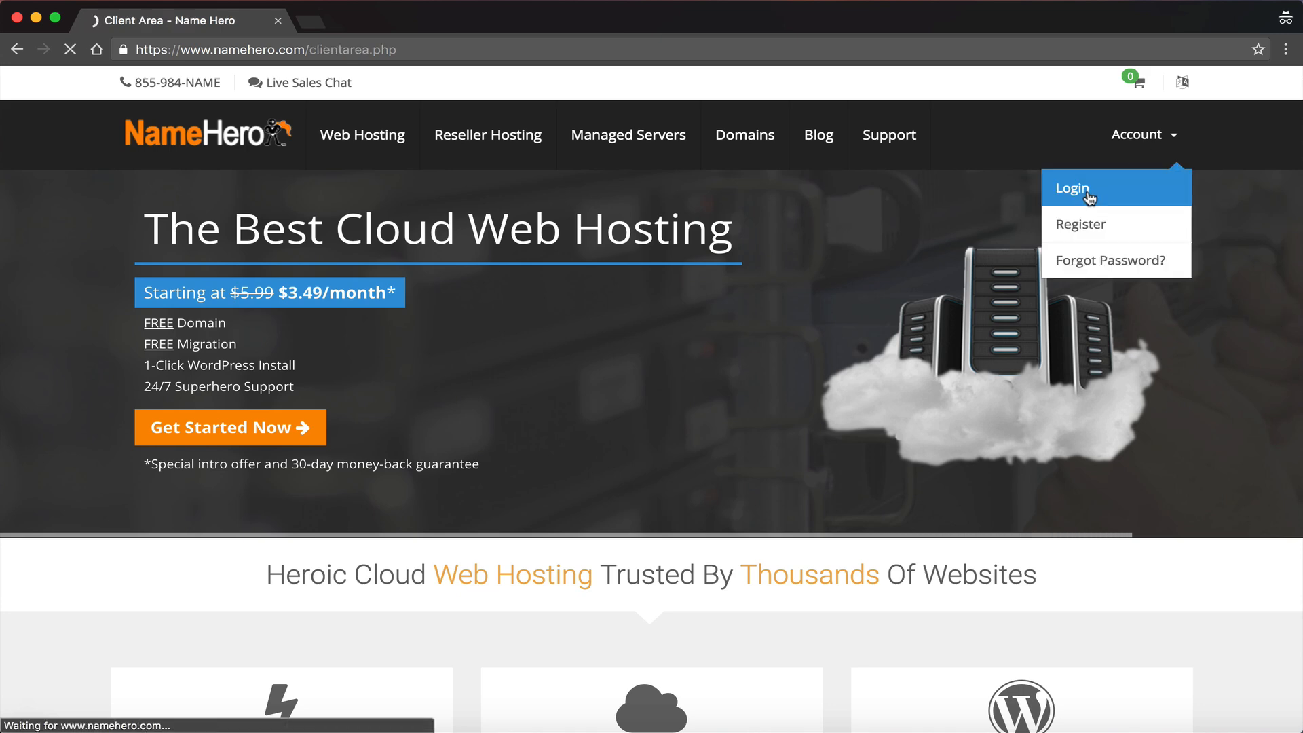
click(1070, 187)
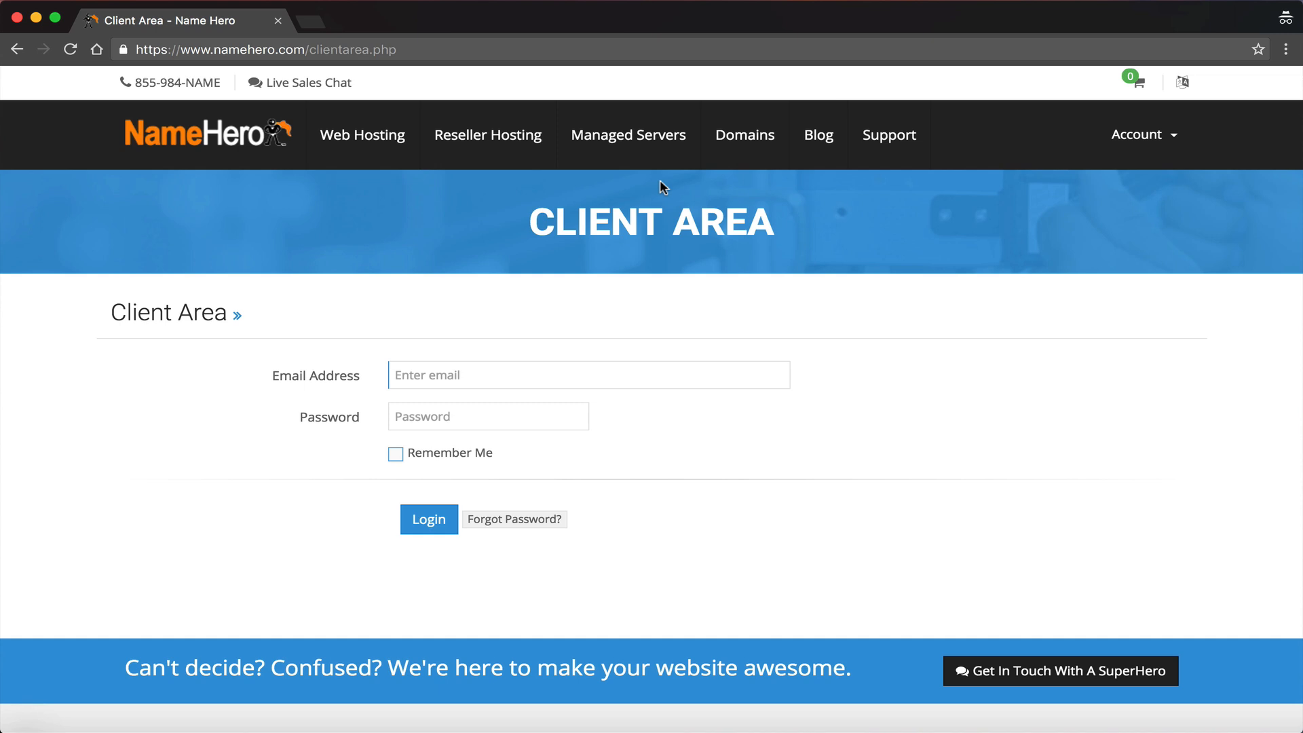
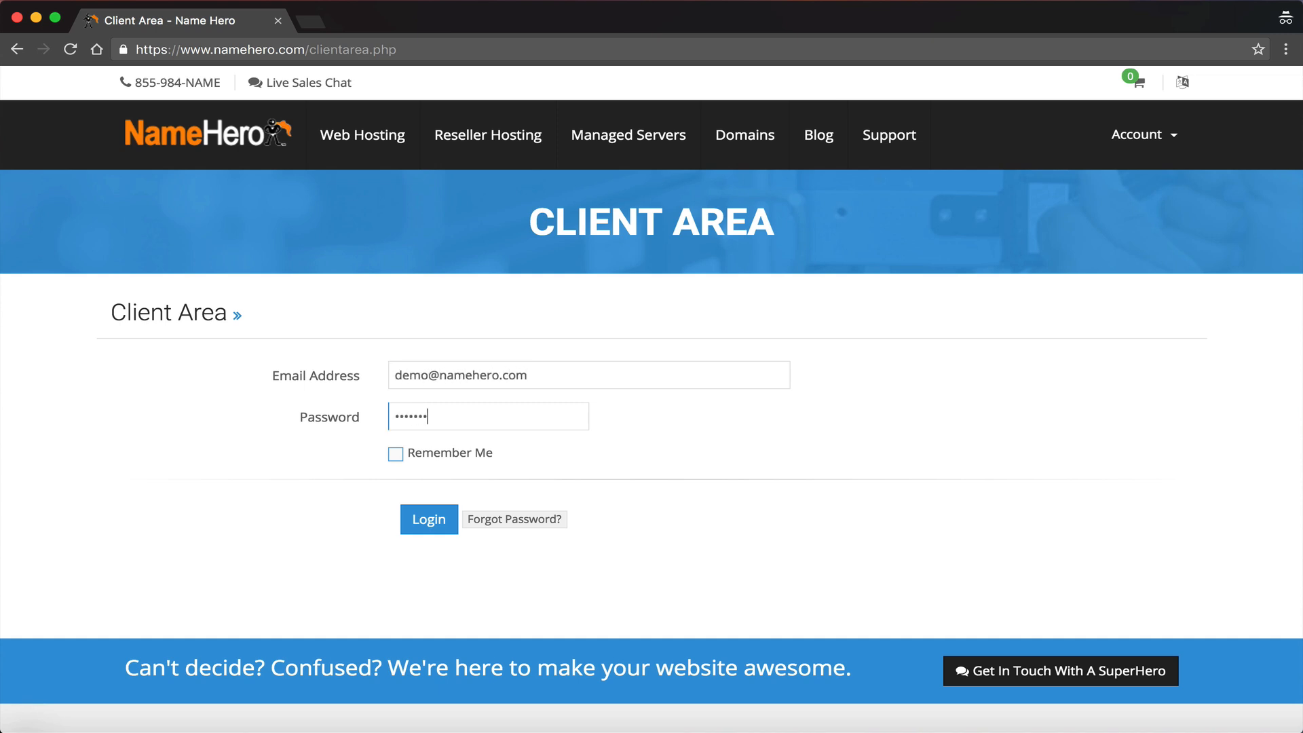
click(427, 519)
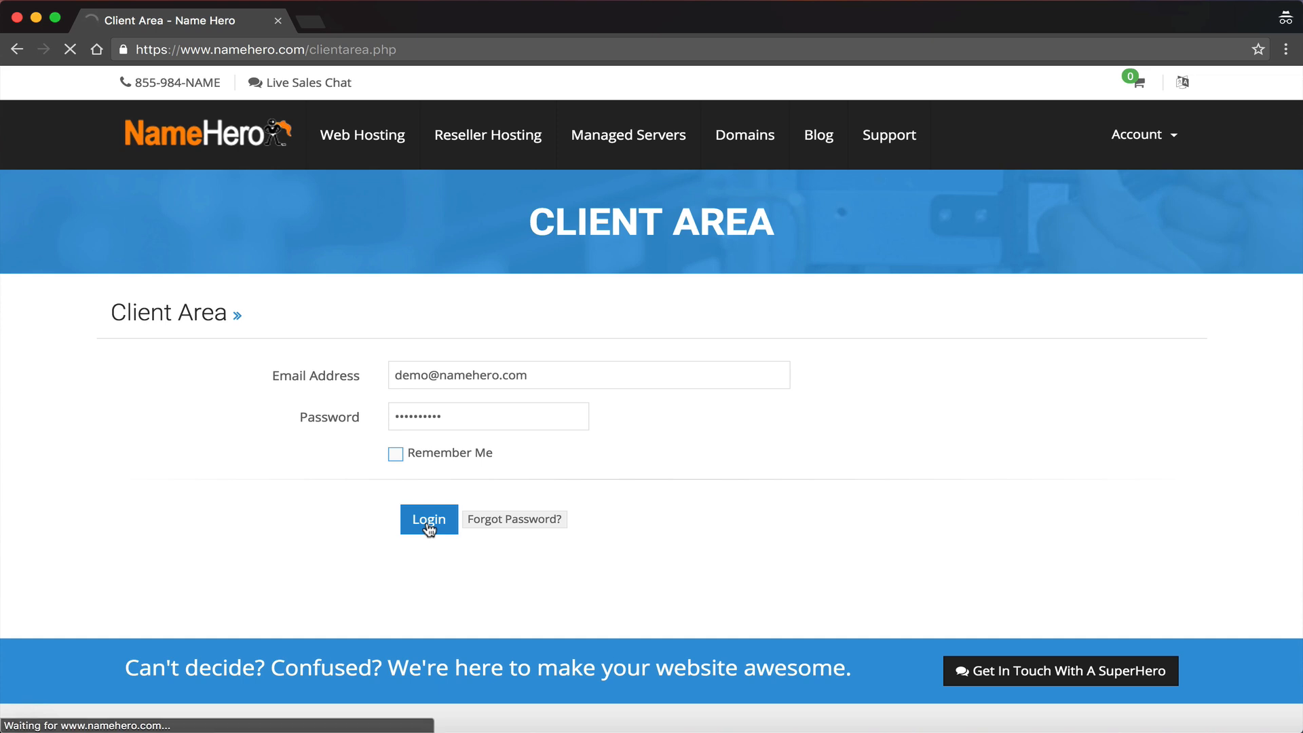
click(427, 519)
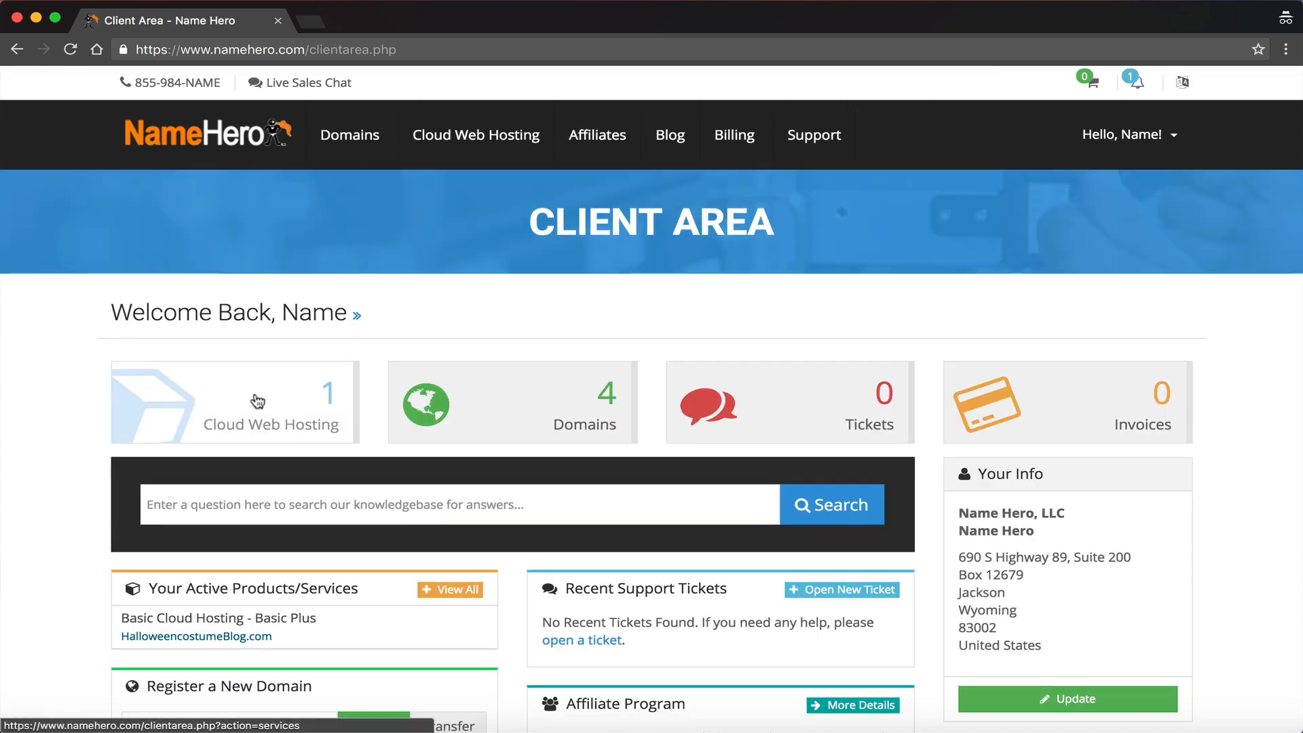
- Open the Basic Plus plan for HalloweencostumeBlog.com and log in to its cPanel
click(235, 401)
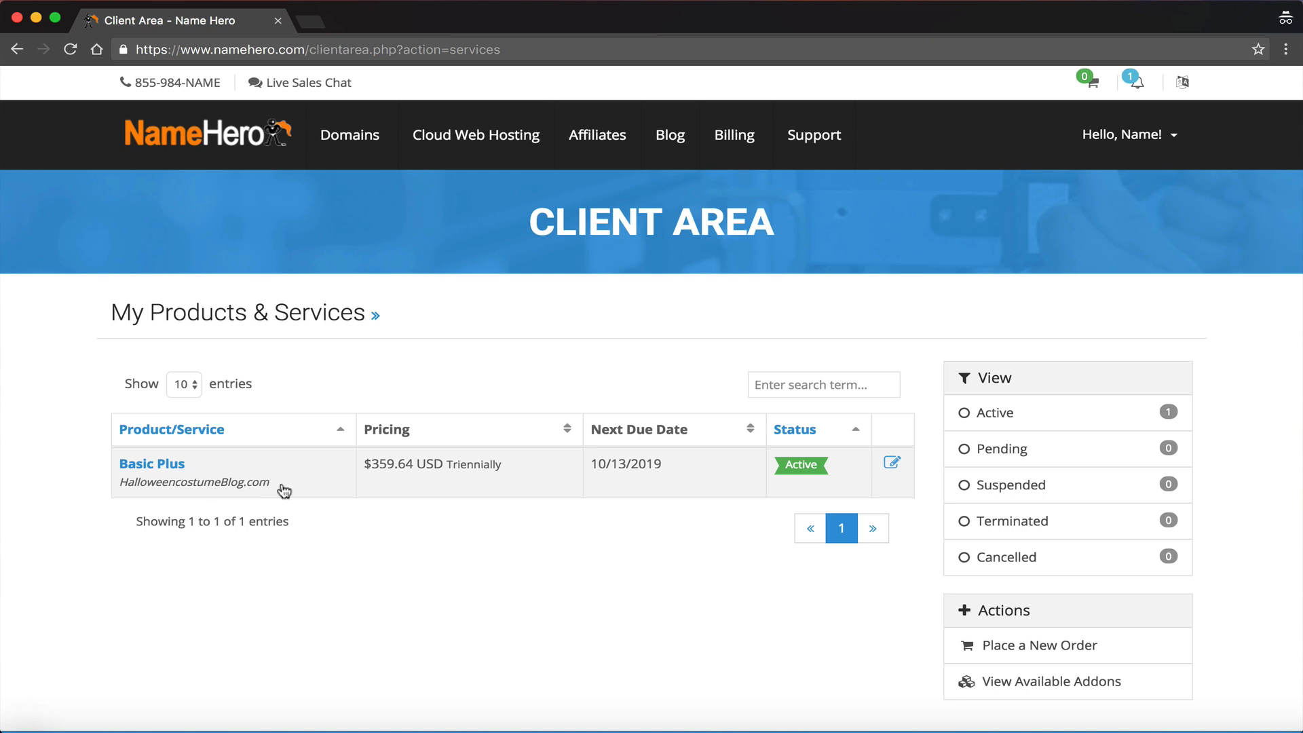
click(151, 462)
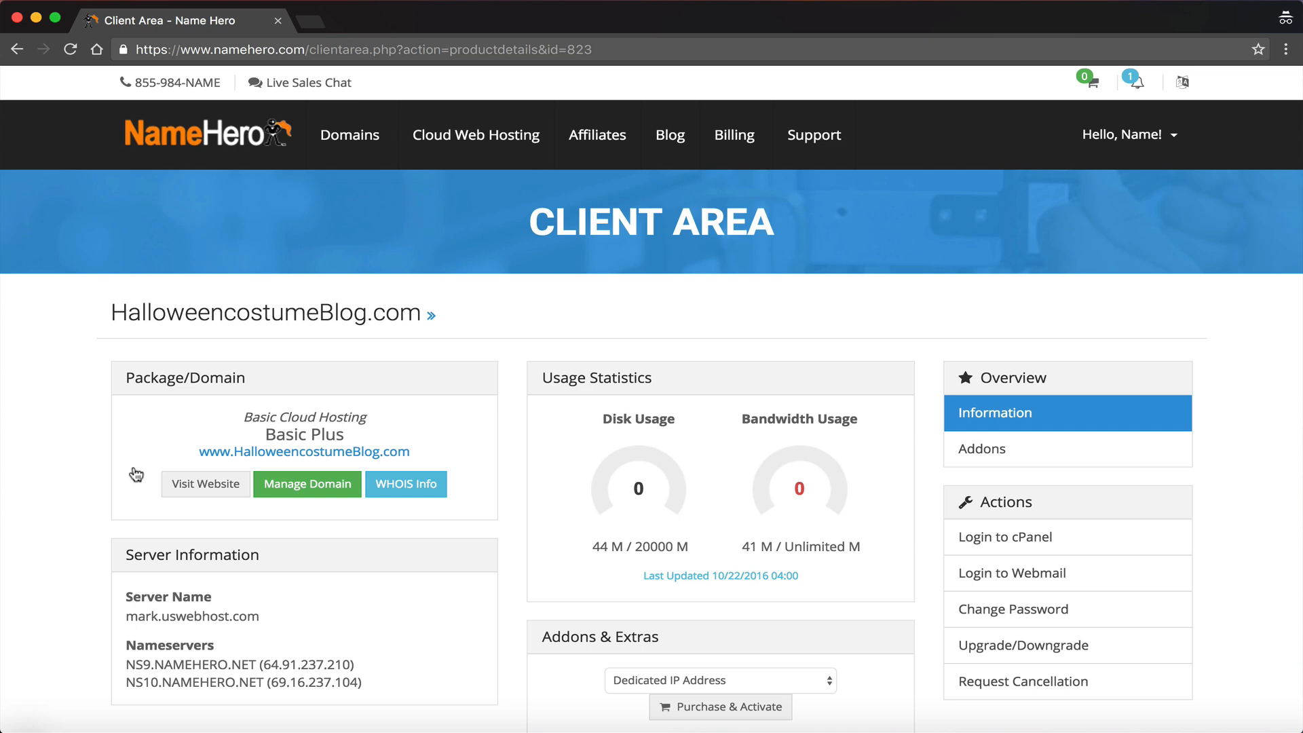
mouse_move(779, 494)
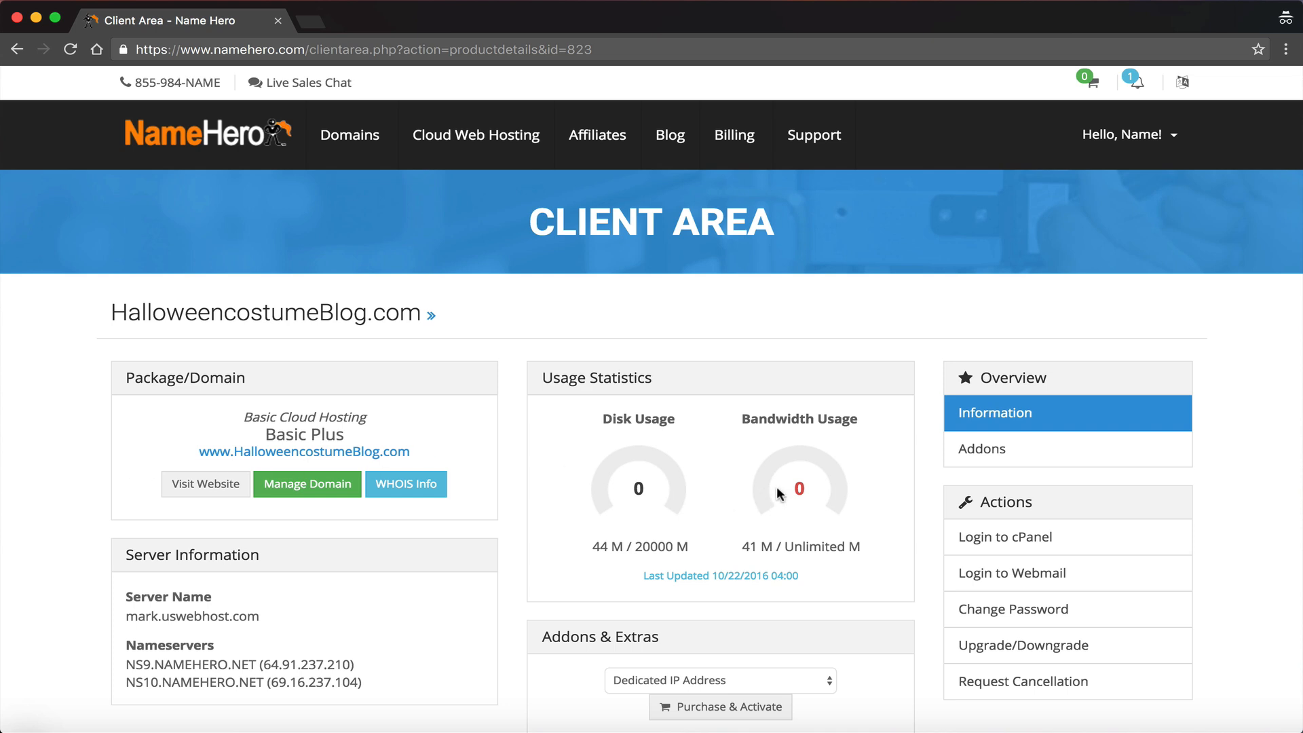
click(1005, 537)
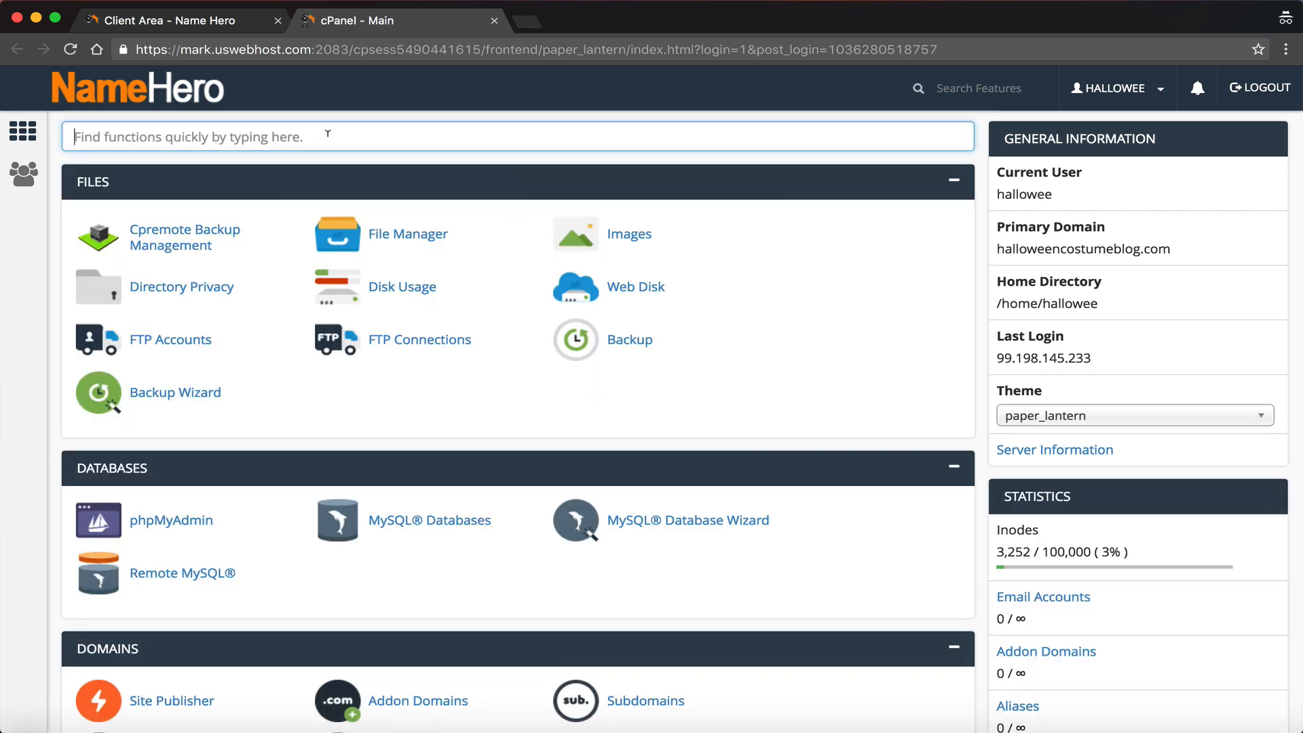
- Find 'php' in cPanel functions and open Select PHP Version
text(php)
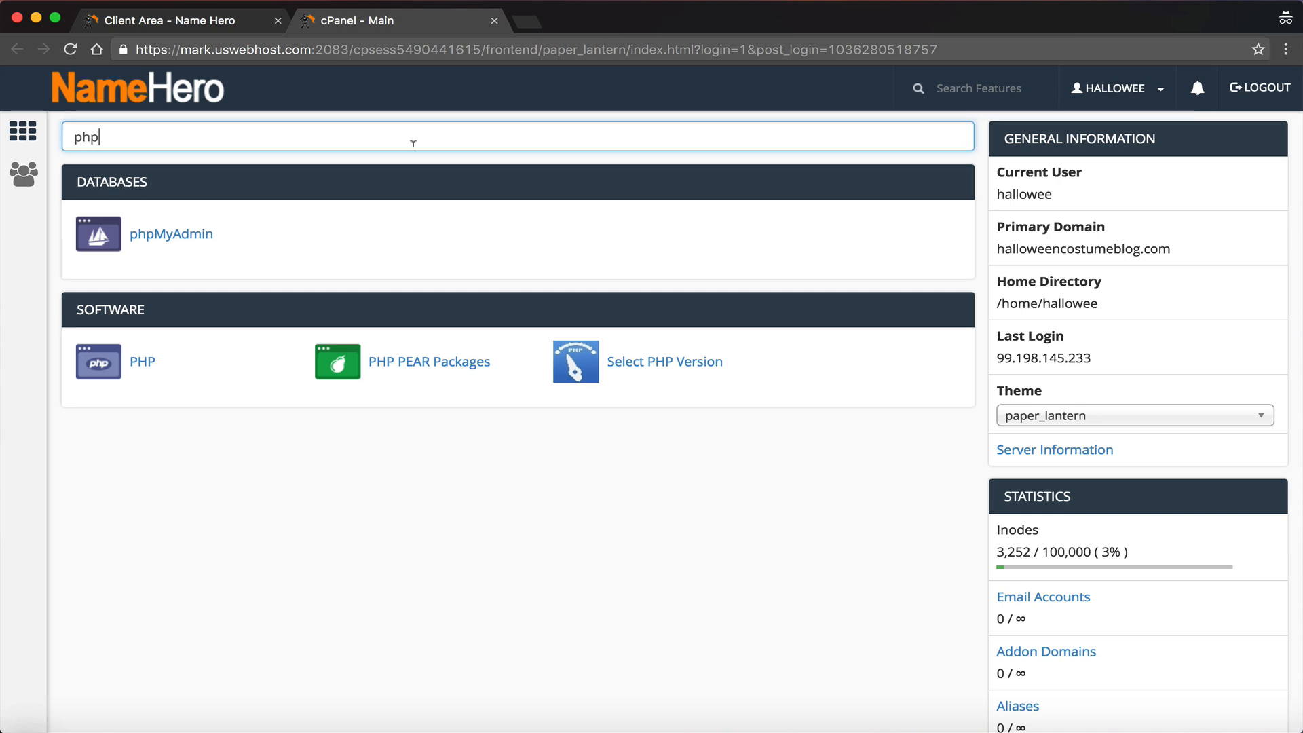
mouse_move(664, 361)
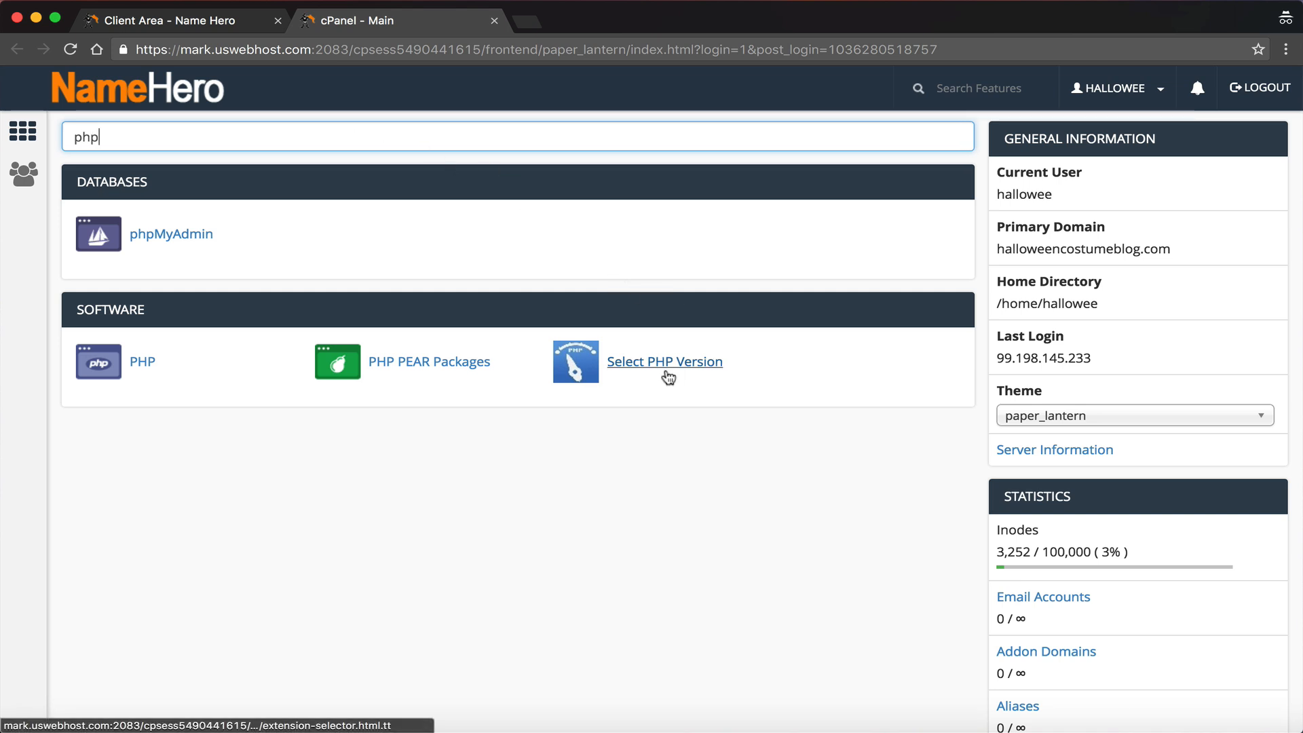
click(663, 361)
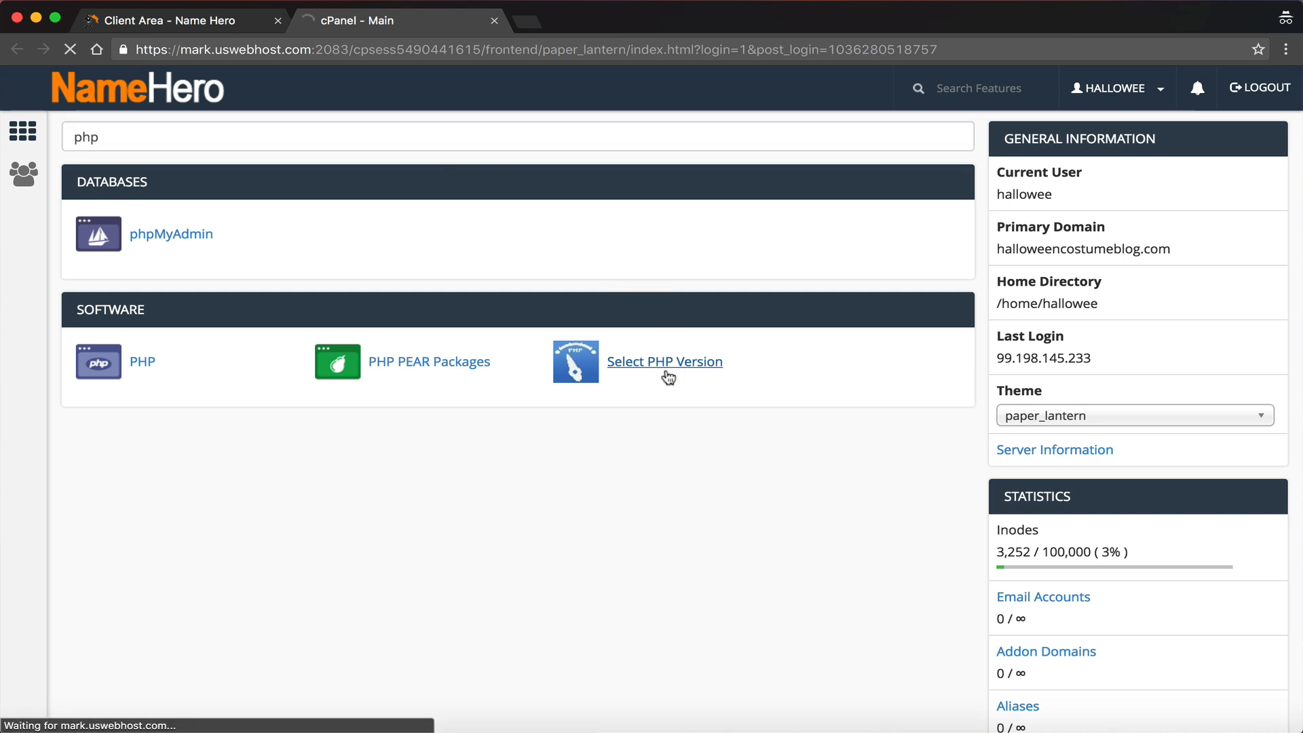
click(664, 361)
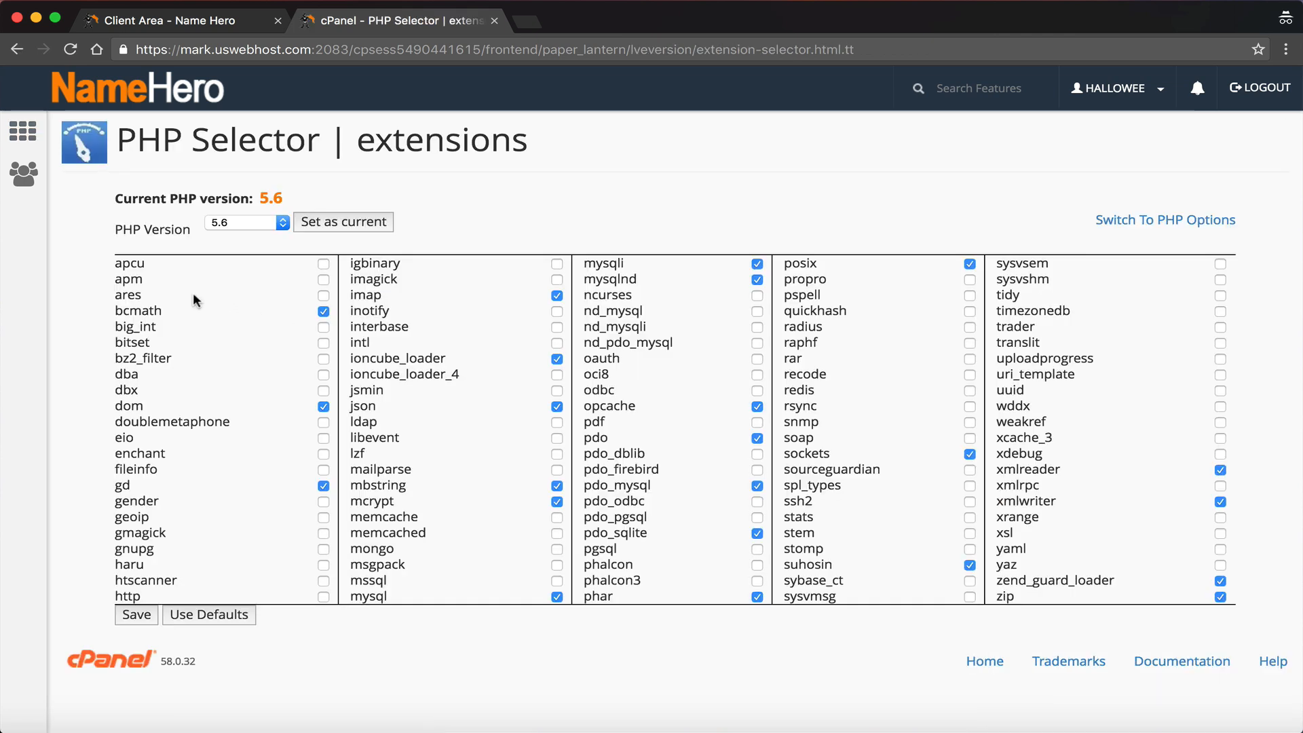
- Try the native PHP version, then choose PHP 5.6 again from the version list
click(246, 221)
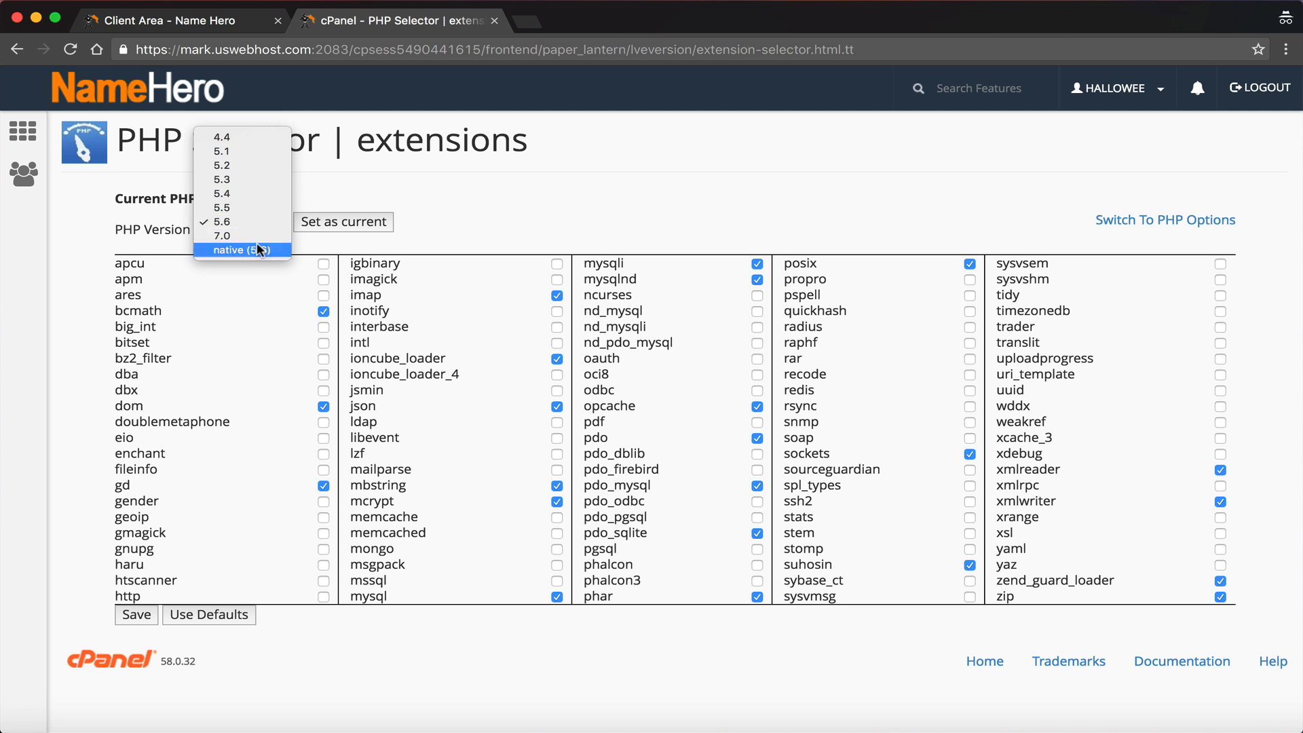
click(242, 249)
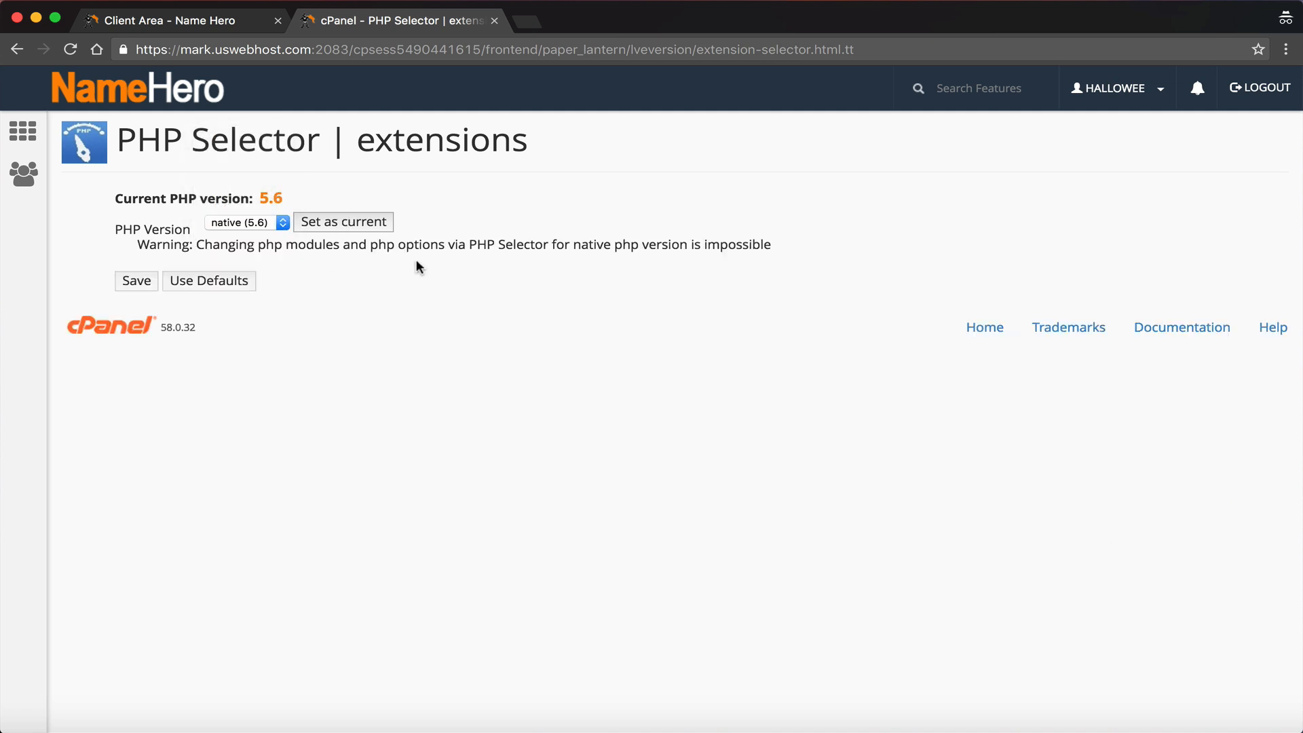
click(241, 222)
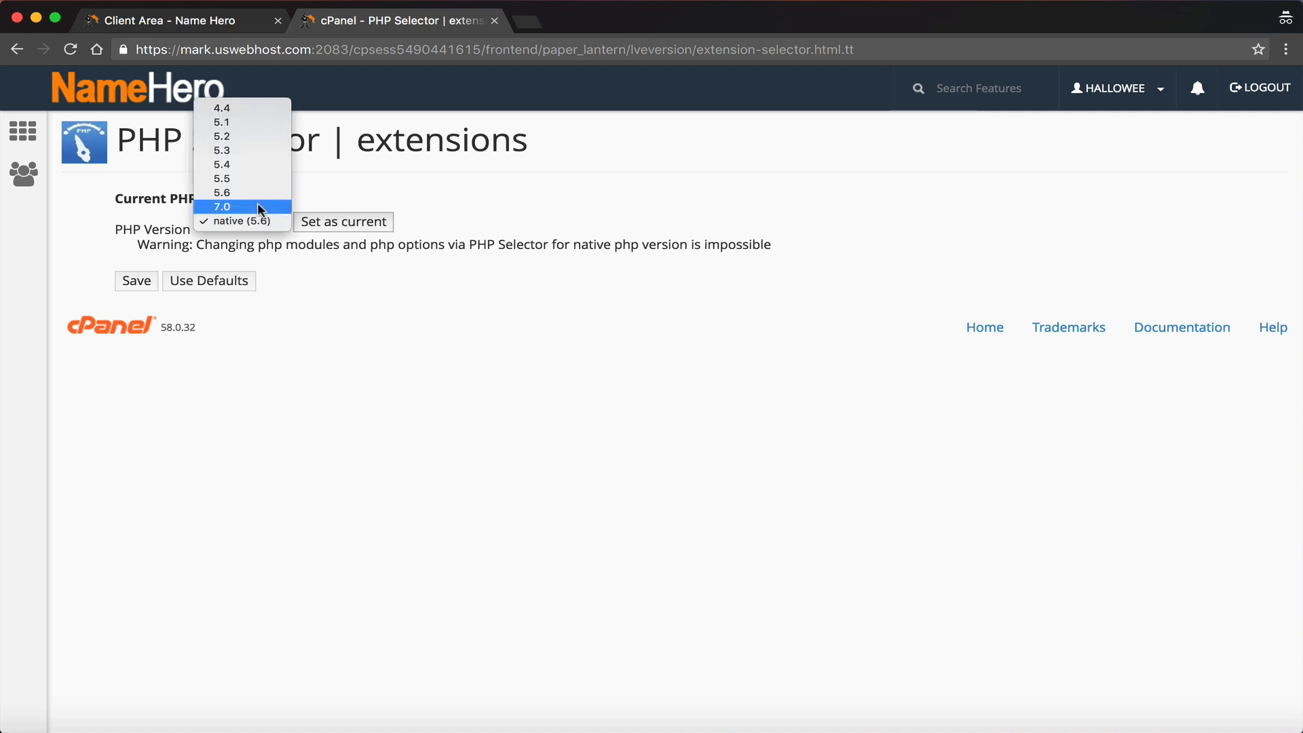
mouse_move(222, 191)
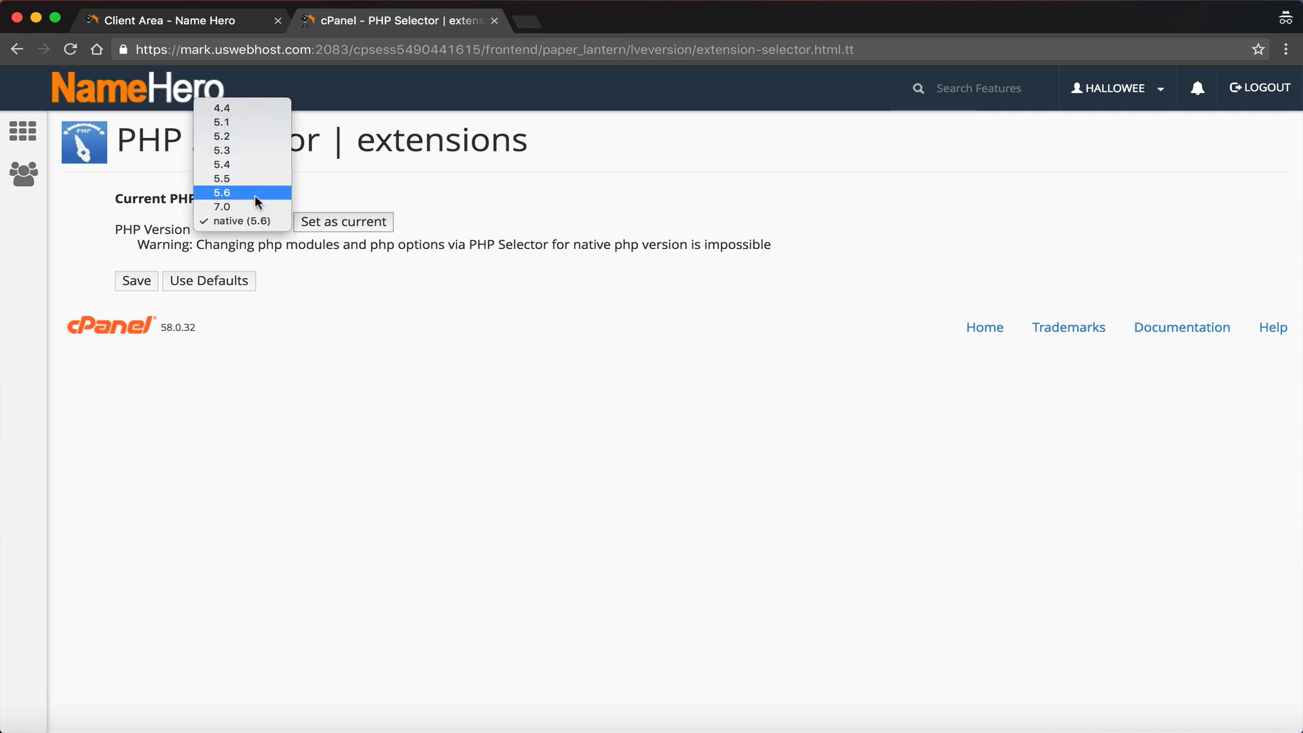
click(221, 192)
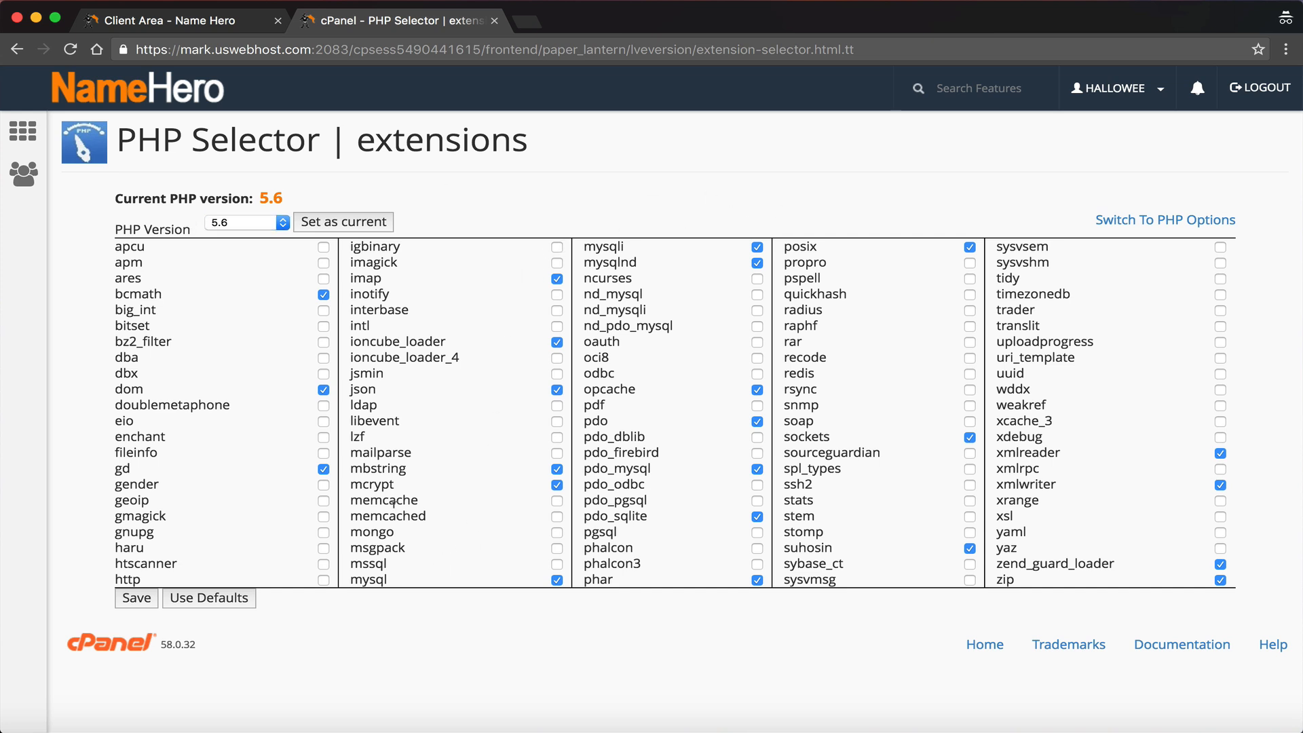
mouse_move(382, 438)
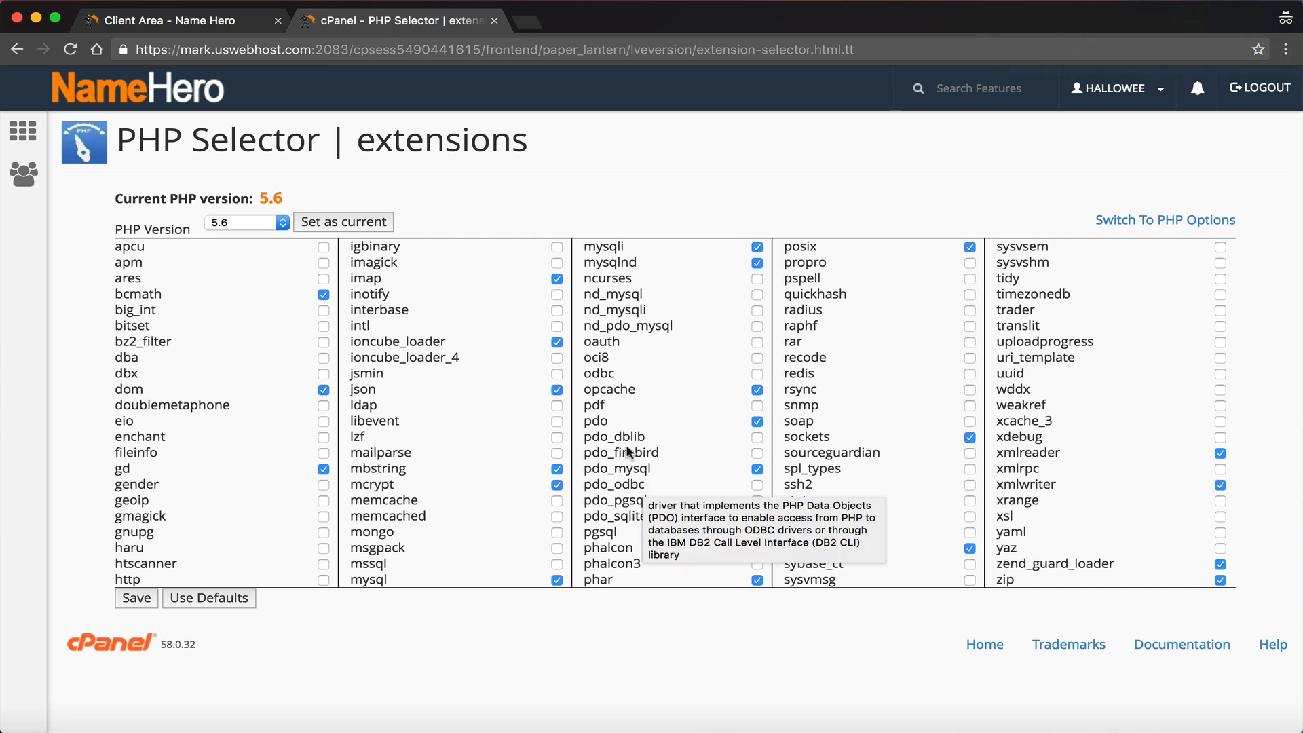
mouse_move(753, 412)
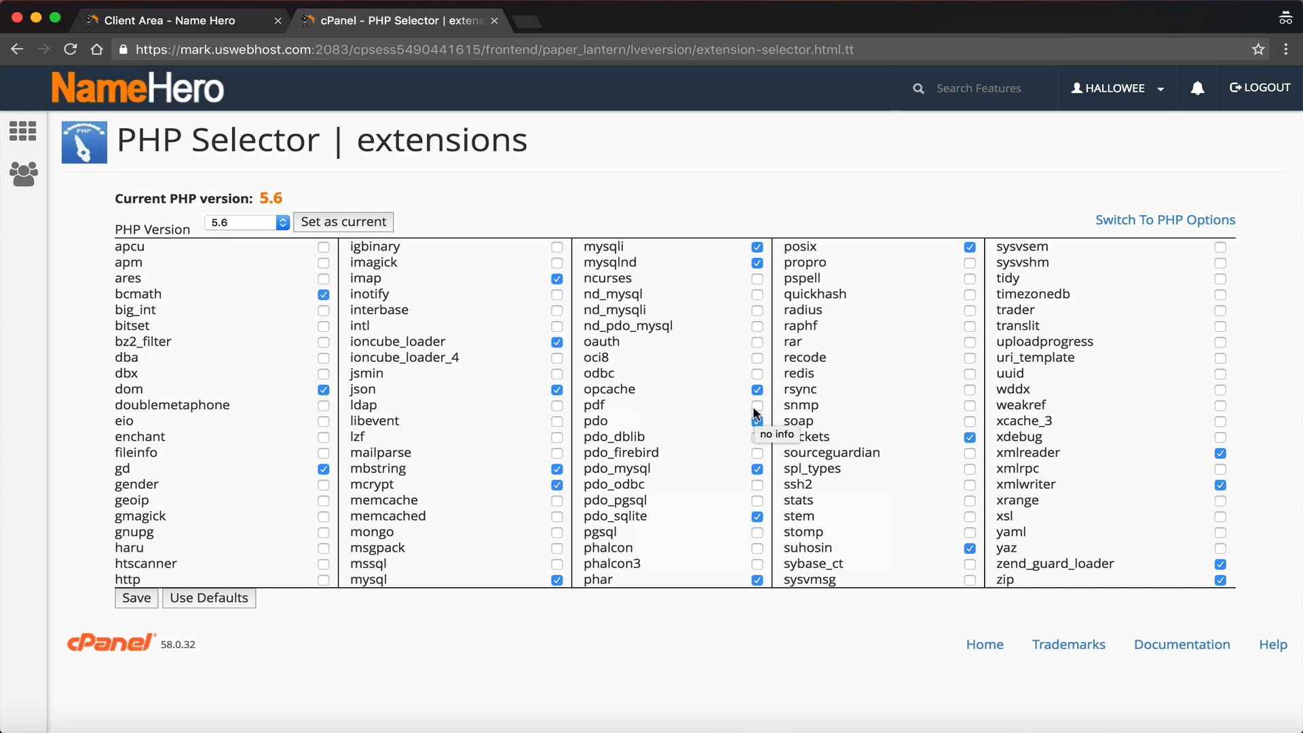
click(757, 406)
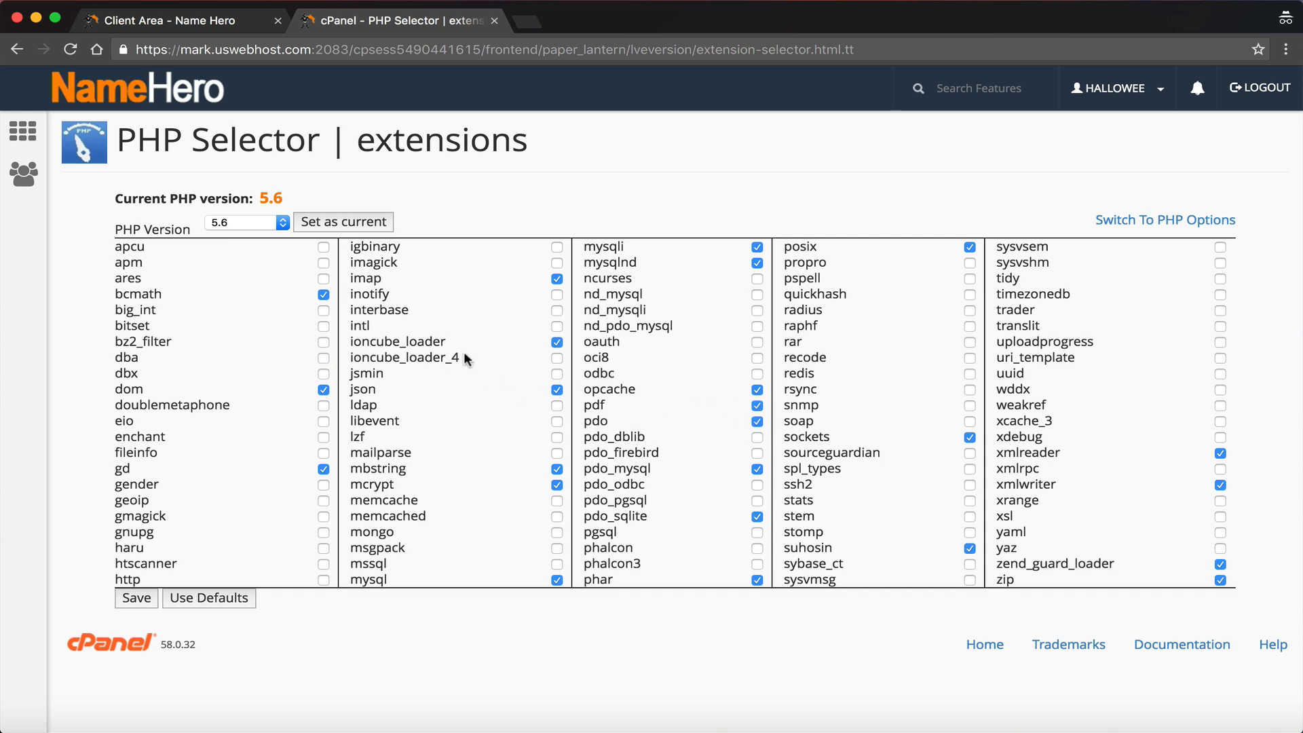
mouse_move(492, 357)
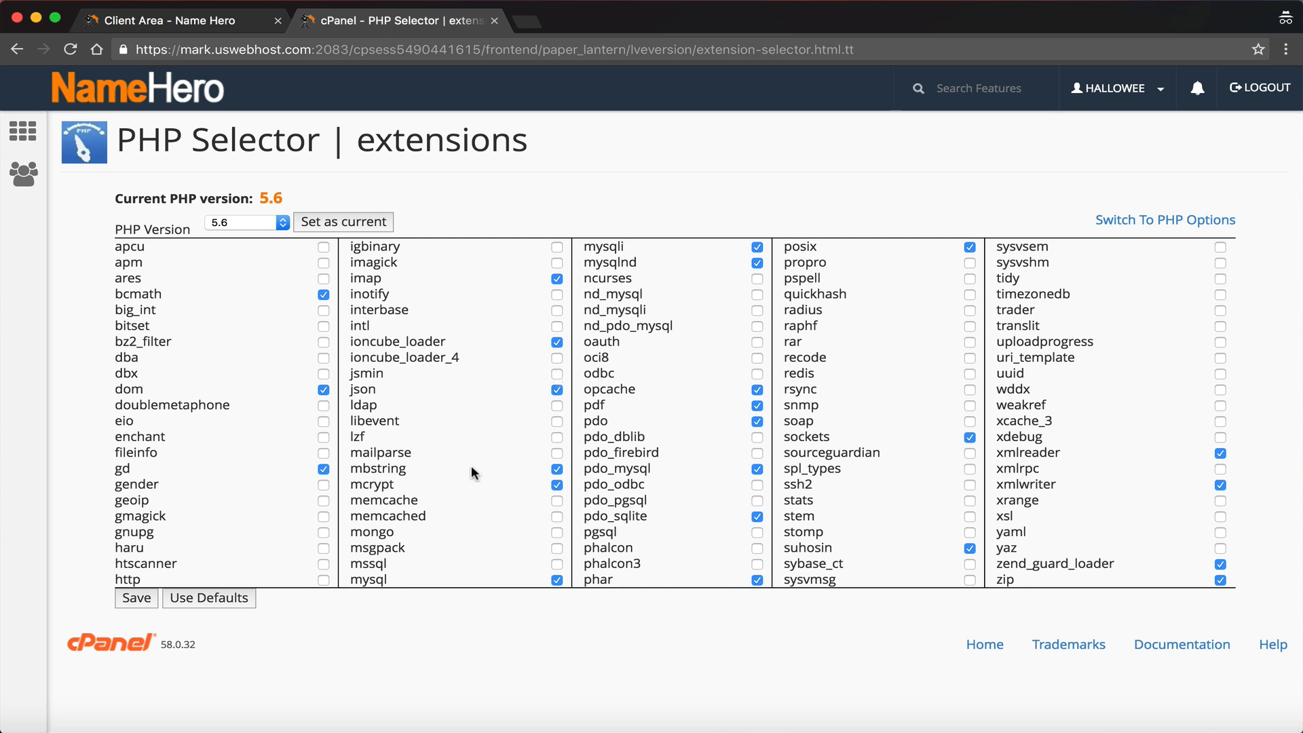
mouse_move(443, 528)
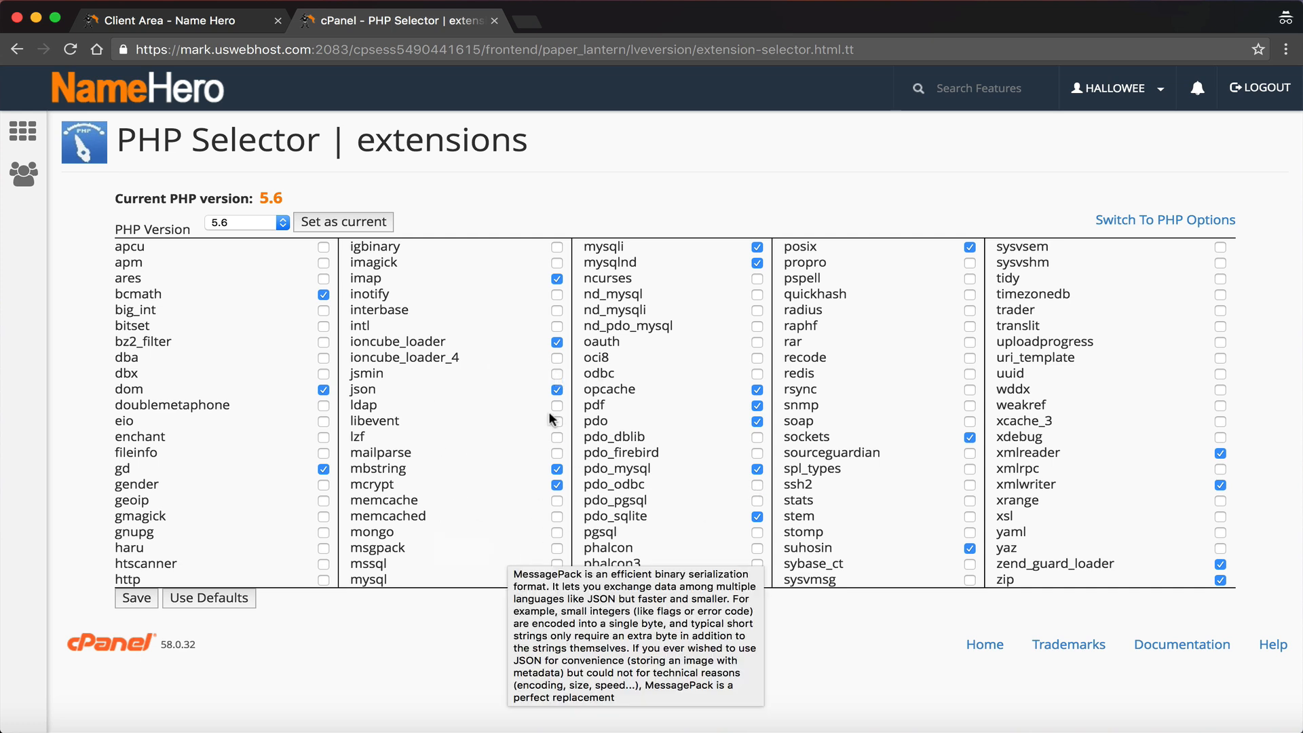
click(135, 598)
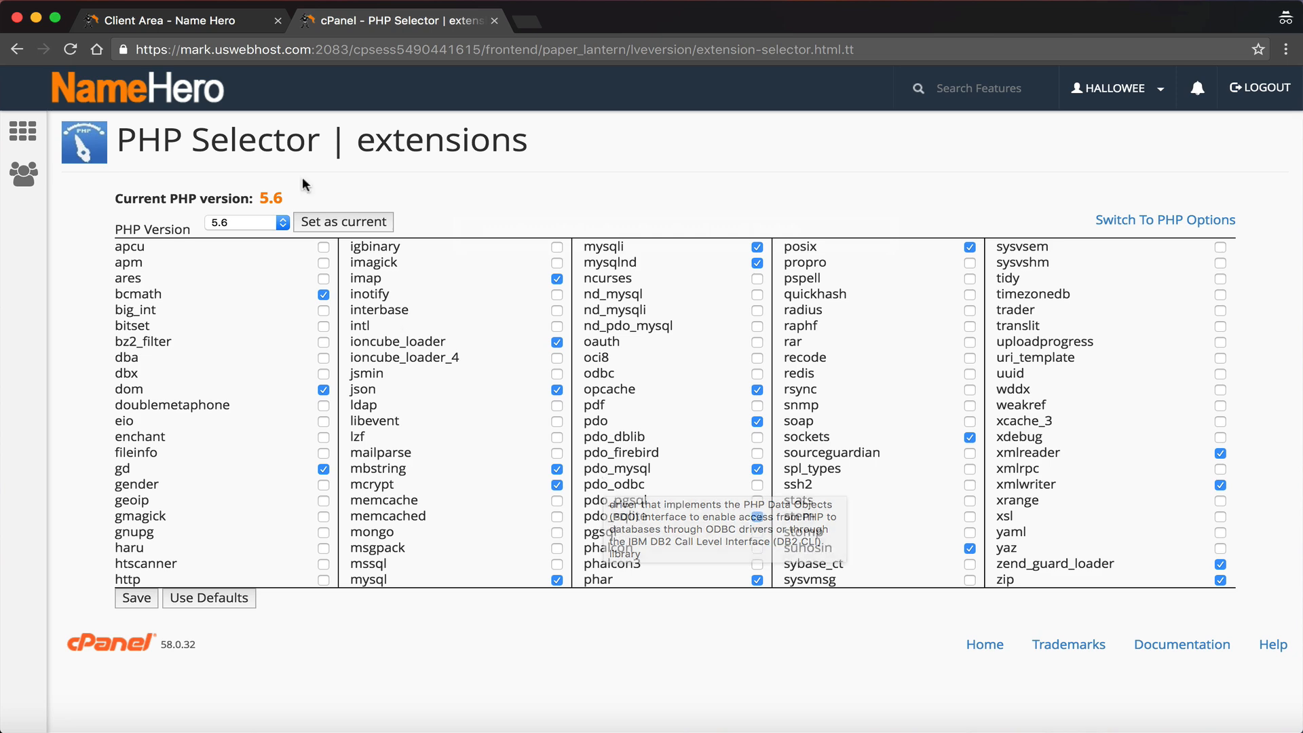
click(342, 221)
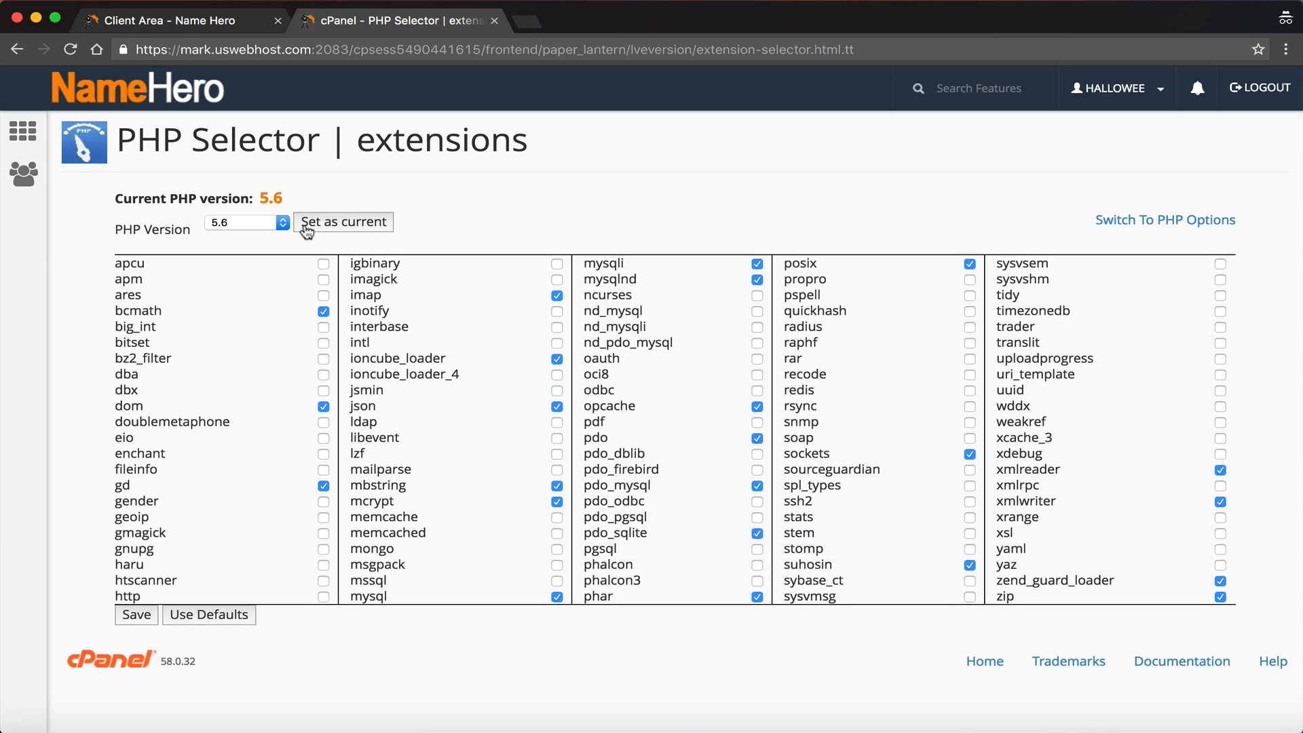
- Set PHP 5.6 as current and switch to the PHP Options page
click(247, 222)
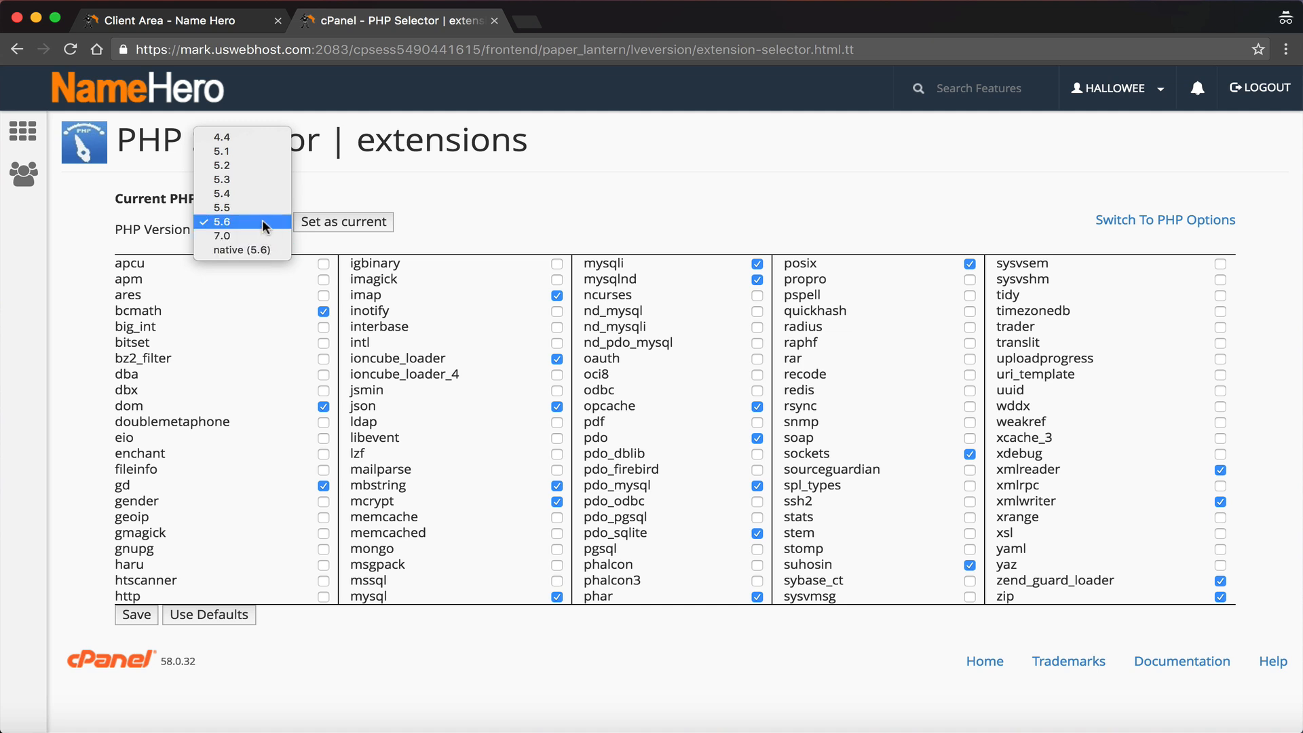
click(242, 221)
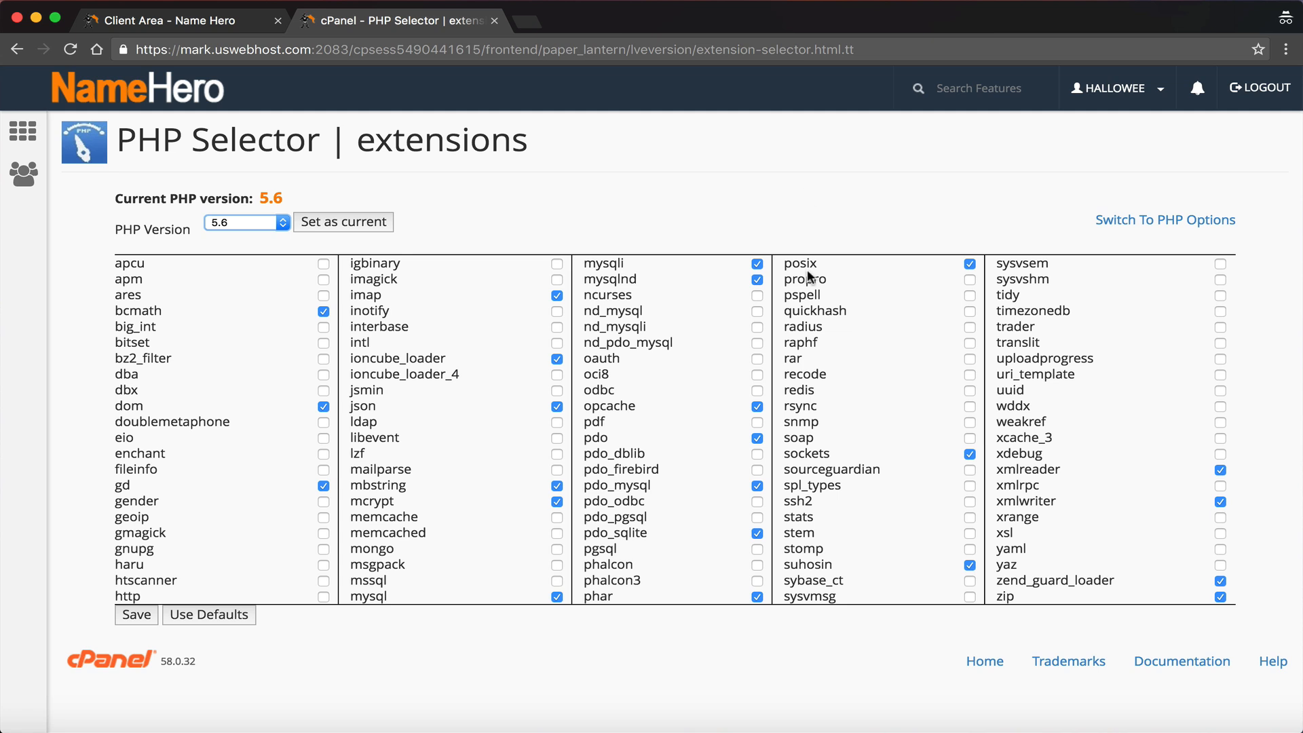
mouse_move(1105, 245)
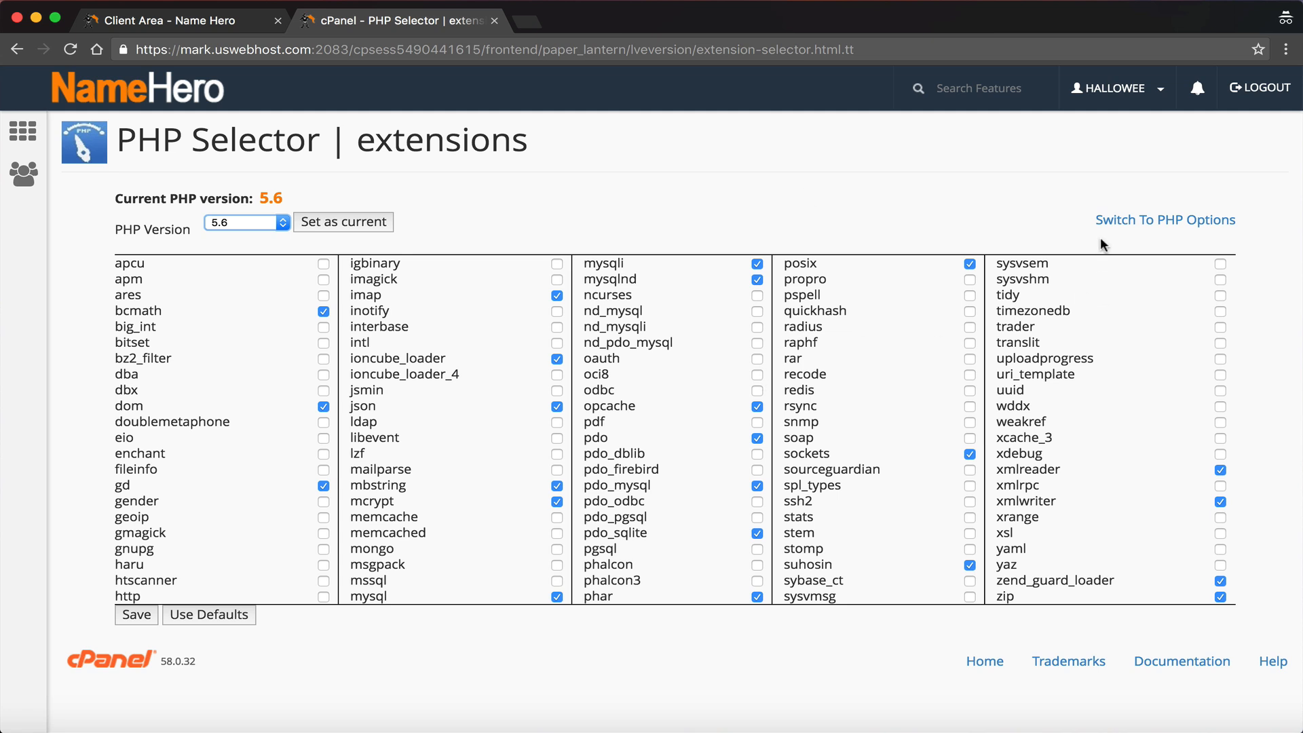
click(1164, 220)
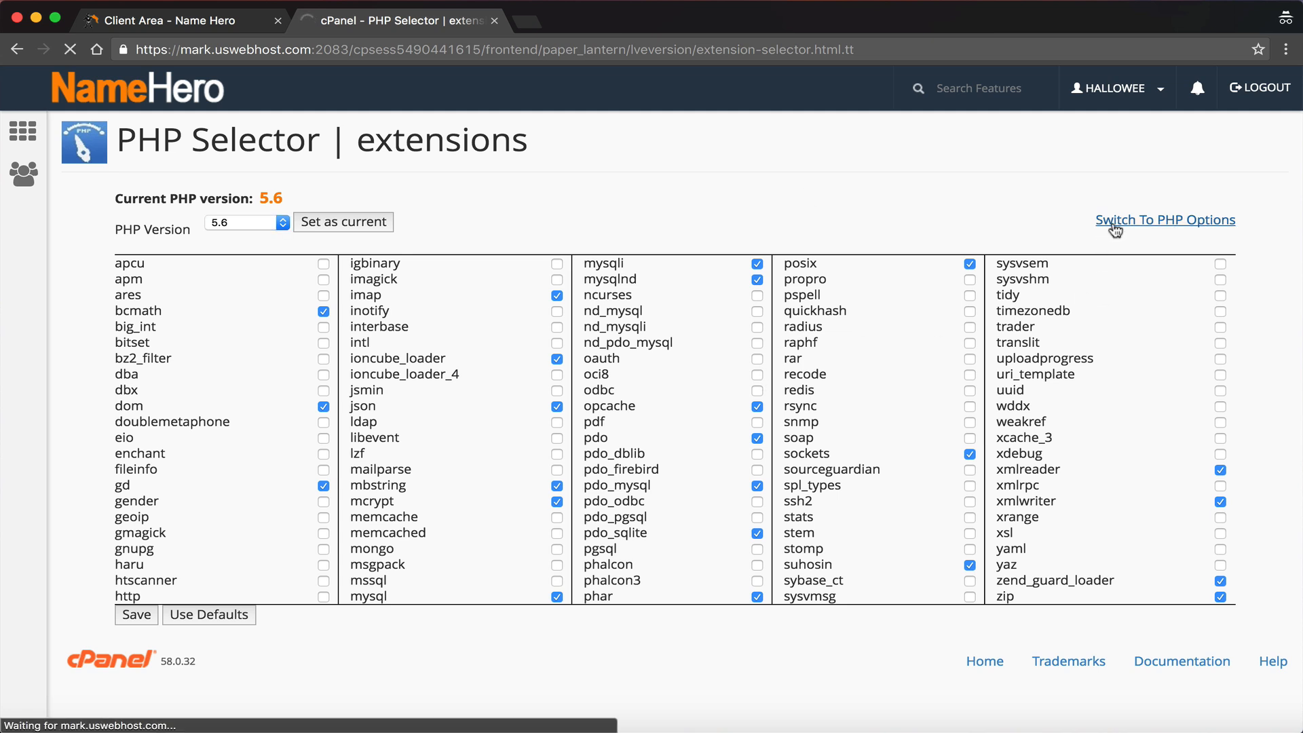
- Load the PHP 5.6 options showing memory_limit 128M and upload_max_filesize 2M
click(1165, 220)
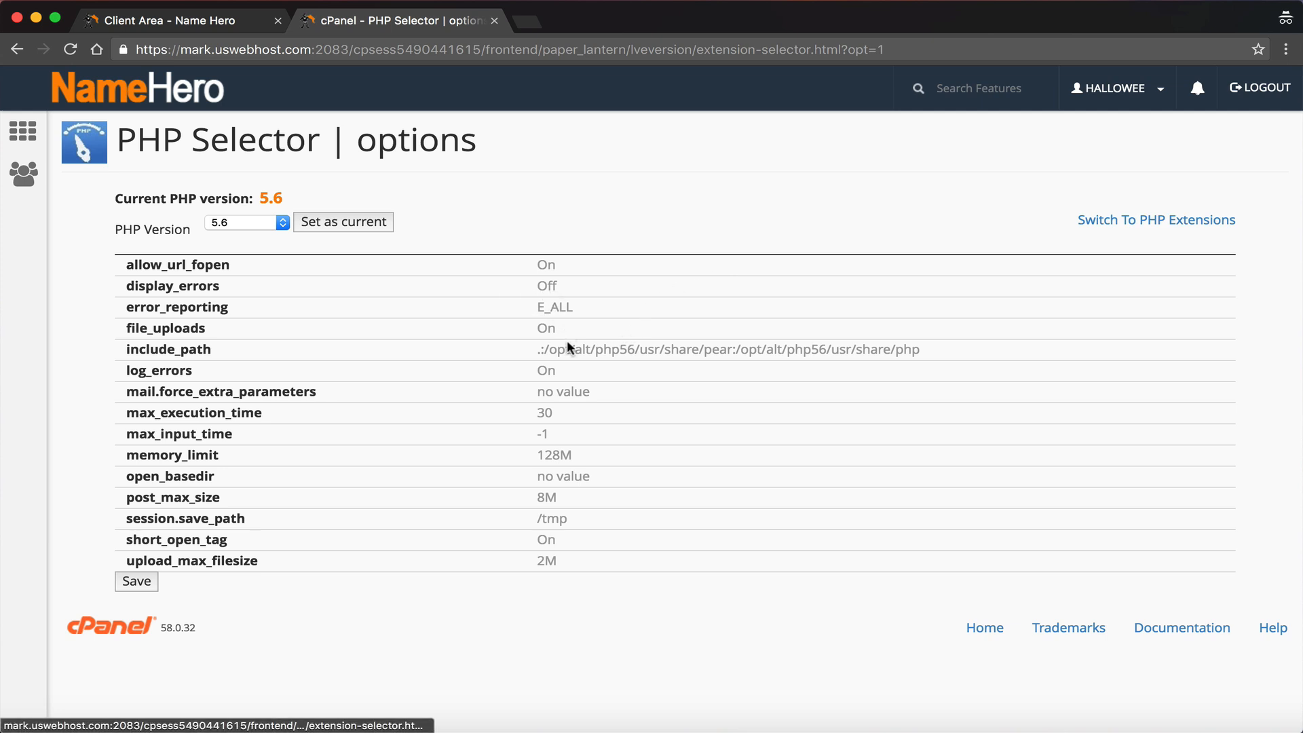
mouse_move(545, 561)
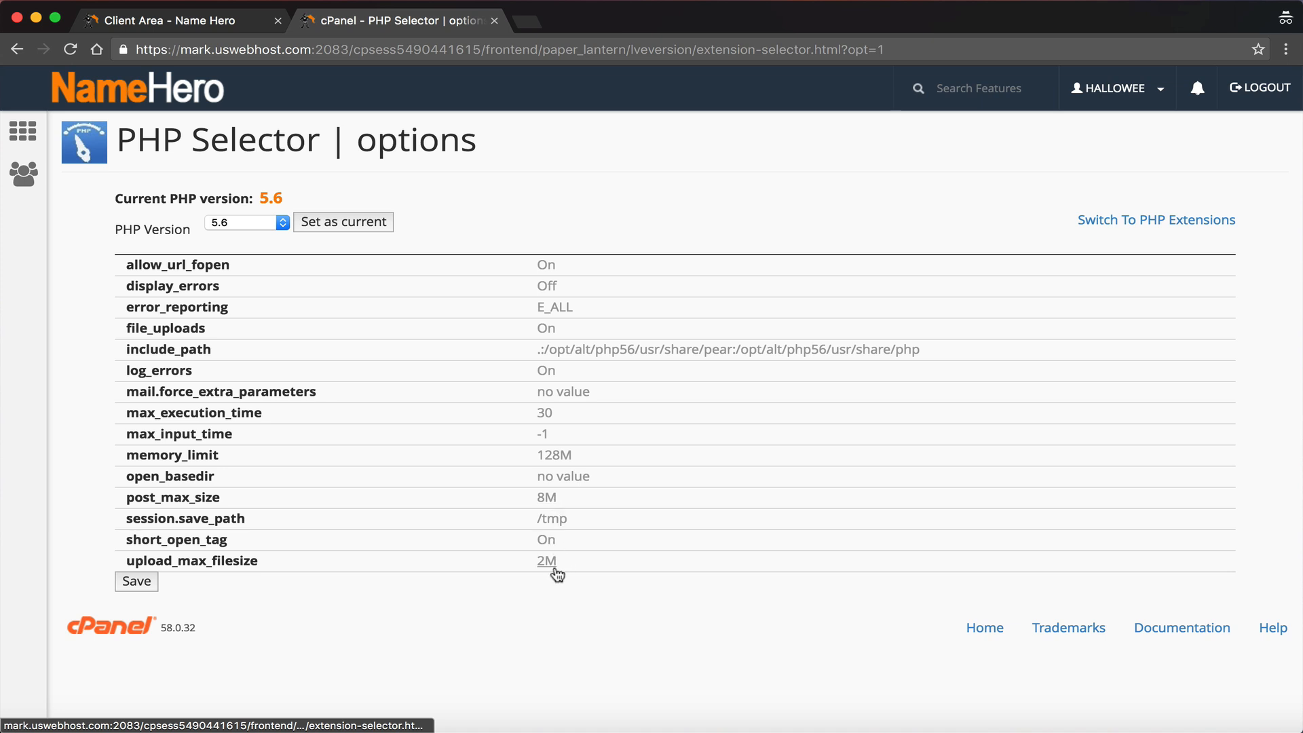
mouse_move(578, 359)
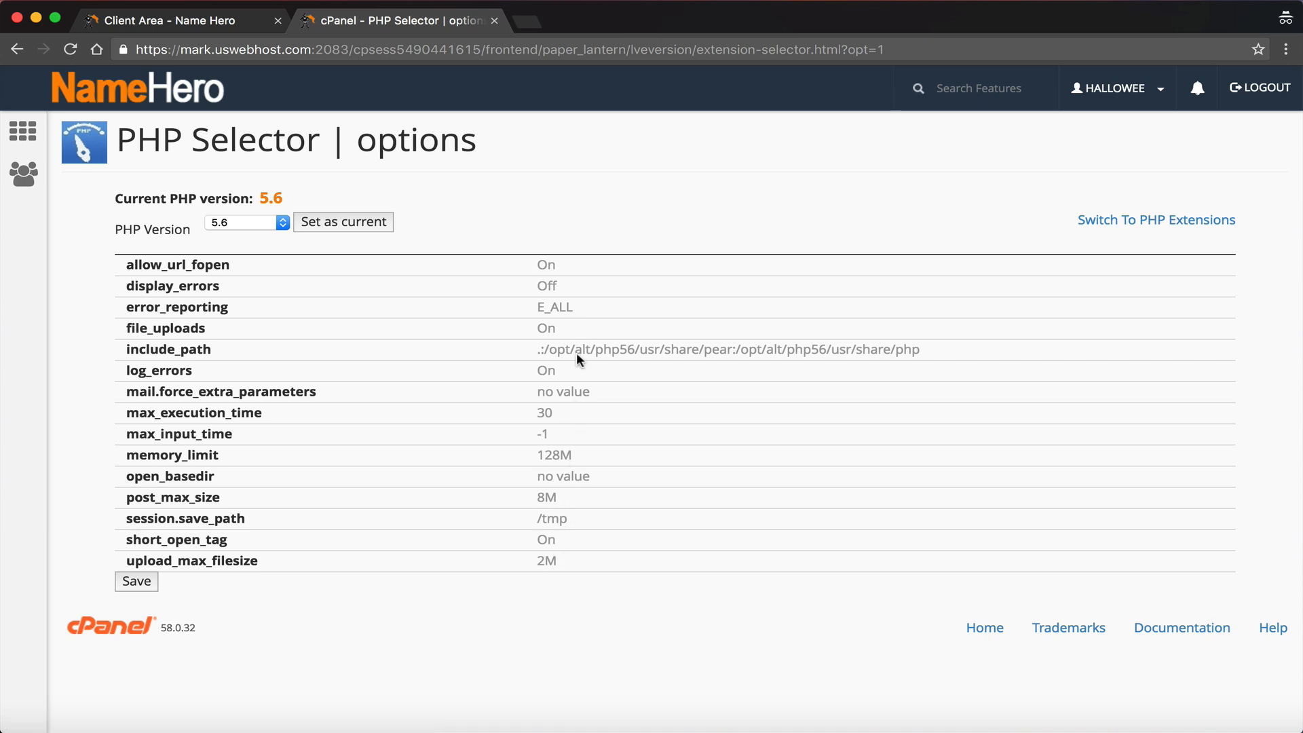
mouse_move(542, 417)
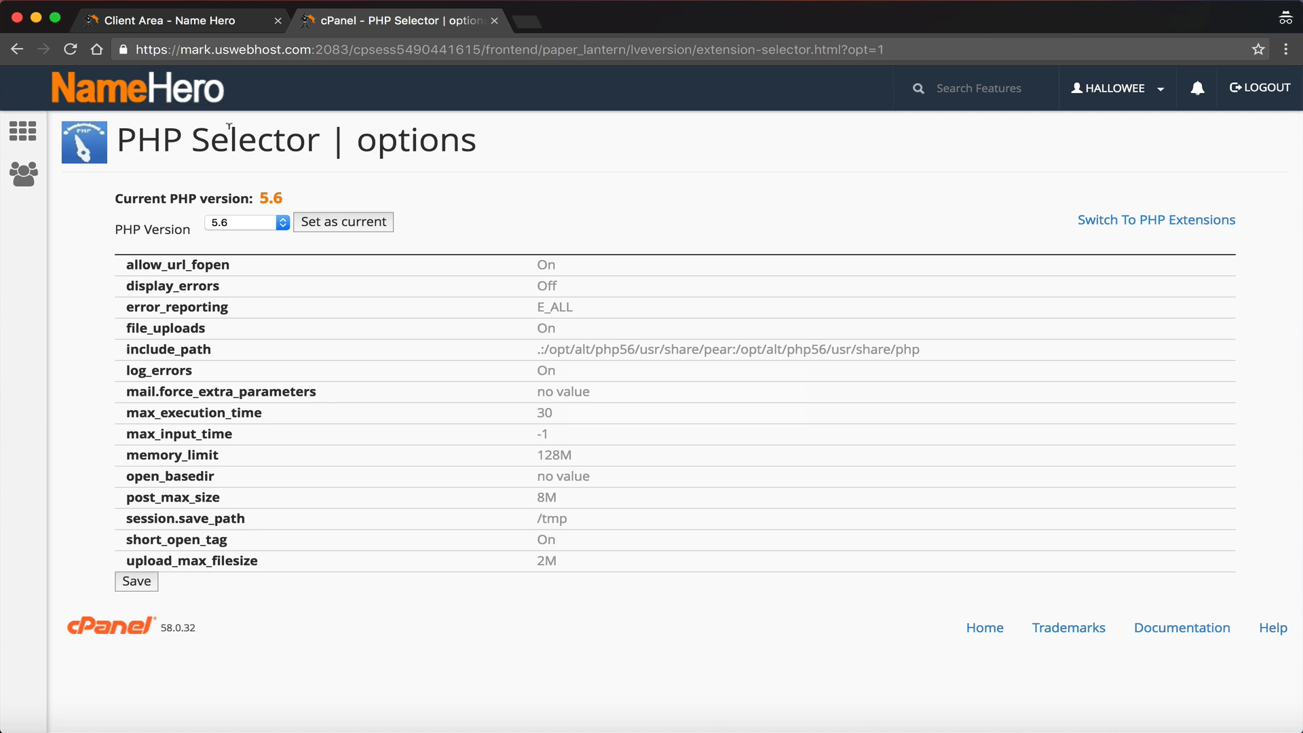
mouse_move(229, 126)
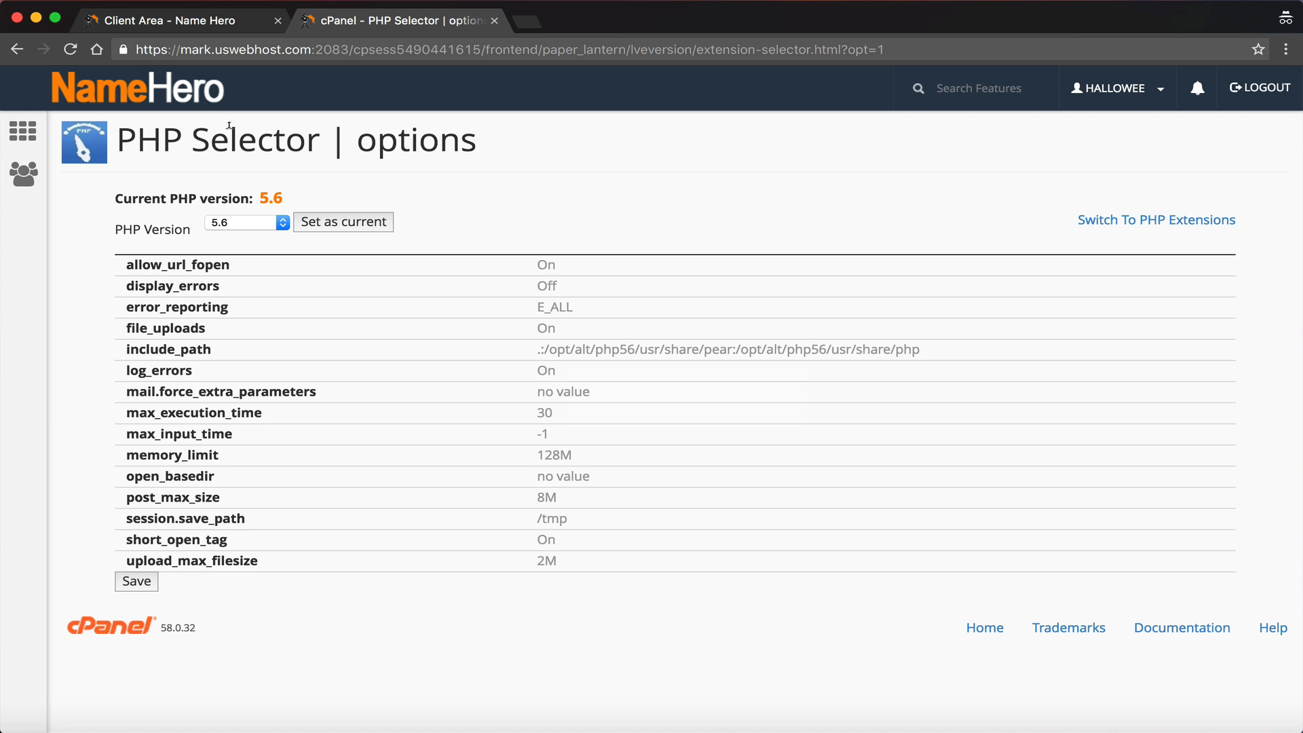